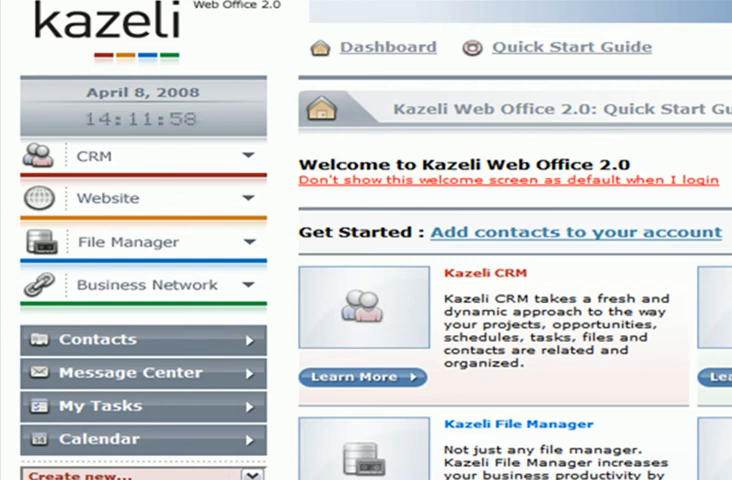
- Create a new Contact from the left panel, opening a blank contact details form
{"action": "left_click", "coordinate": [576, 232]}
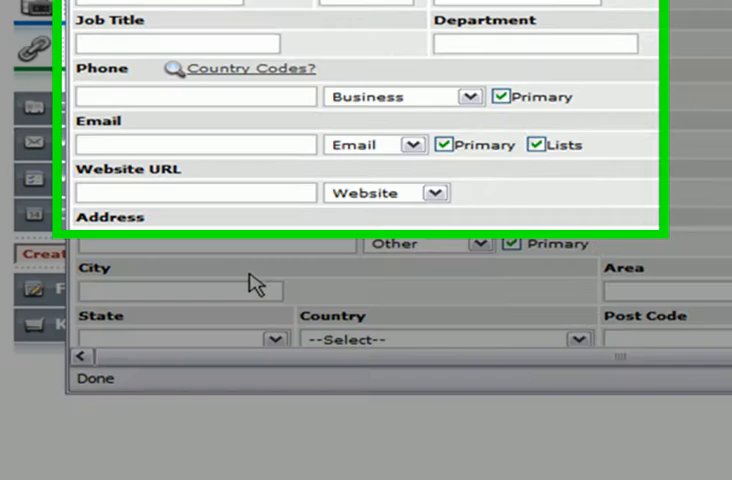
{"action": "left_click", "coordinate": [48, 78]}
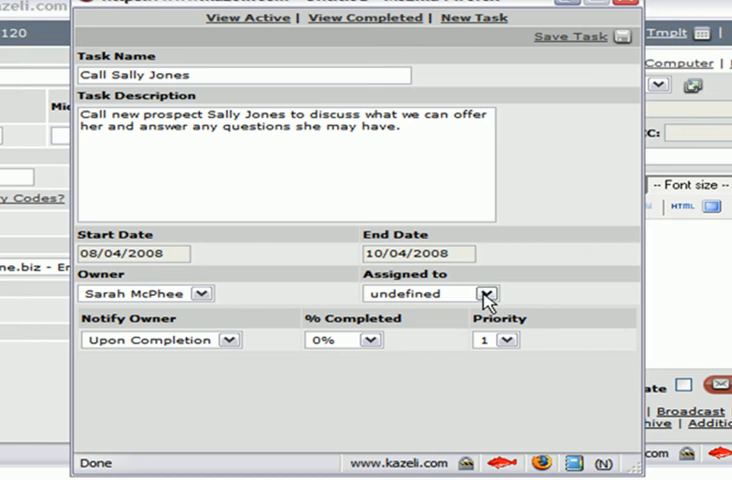
{"action": "left_click", "coordinate": [570, 36]}
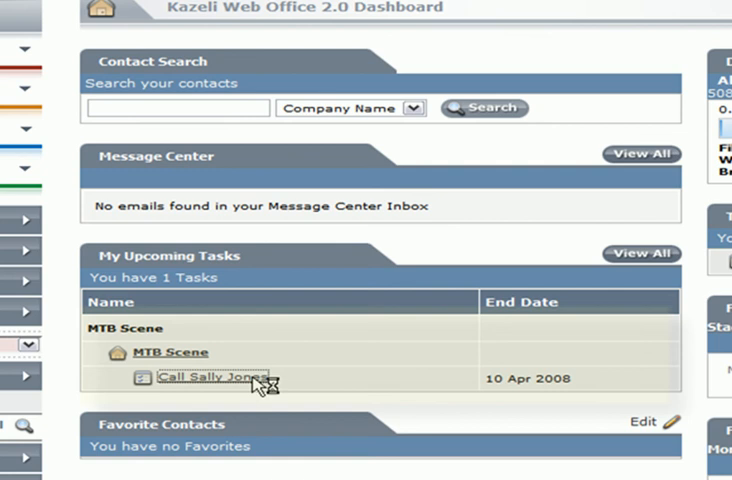
{"action": "left_click", "coordinate": [212, 380]}
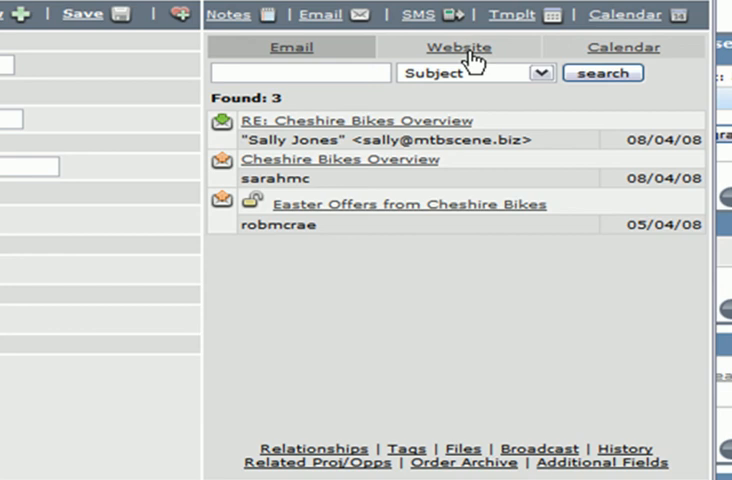
- Show Sally Jones's website visit history for 8/4/2008 with eshop and home page views
{"action": "left_click", "coordinate": [456, 48]}
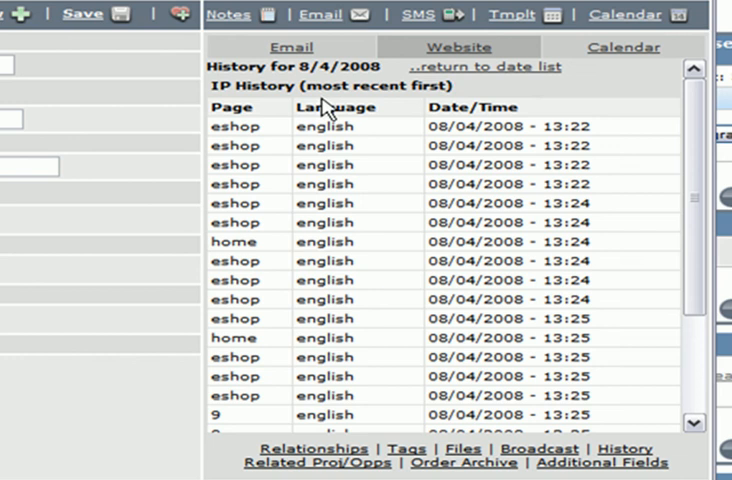